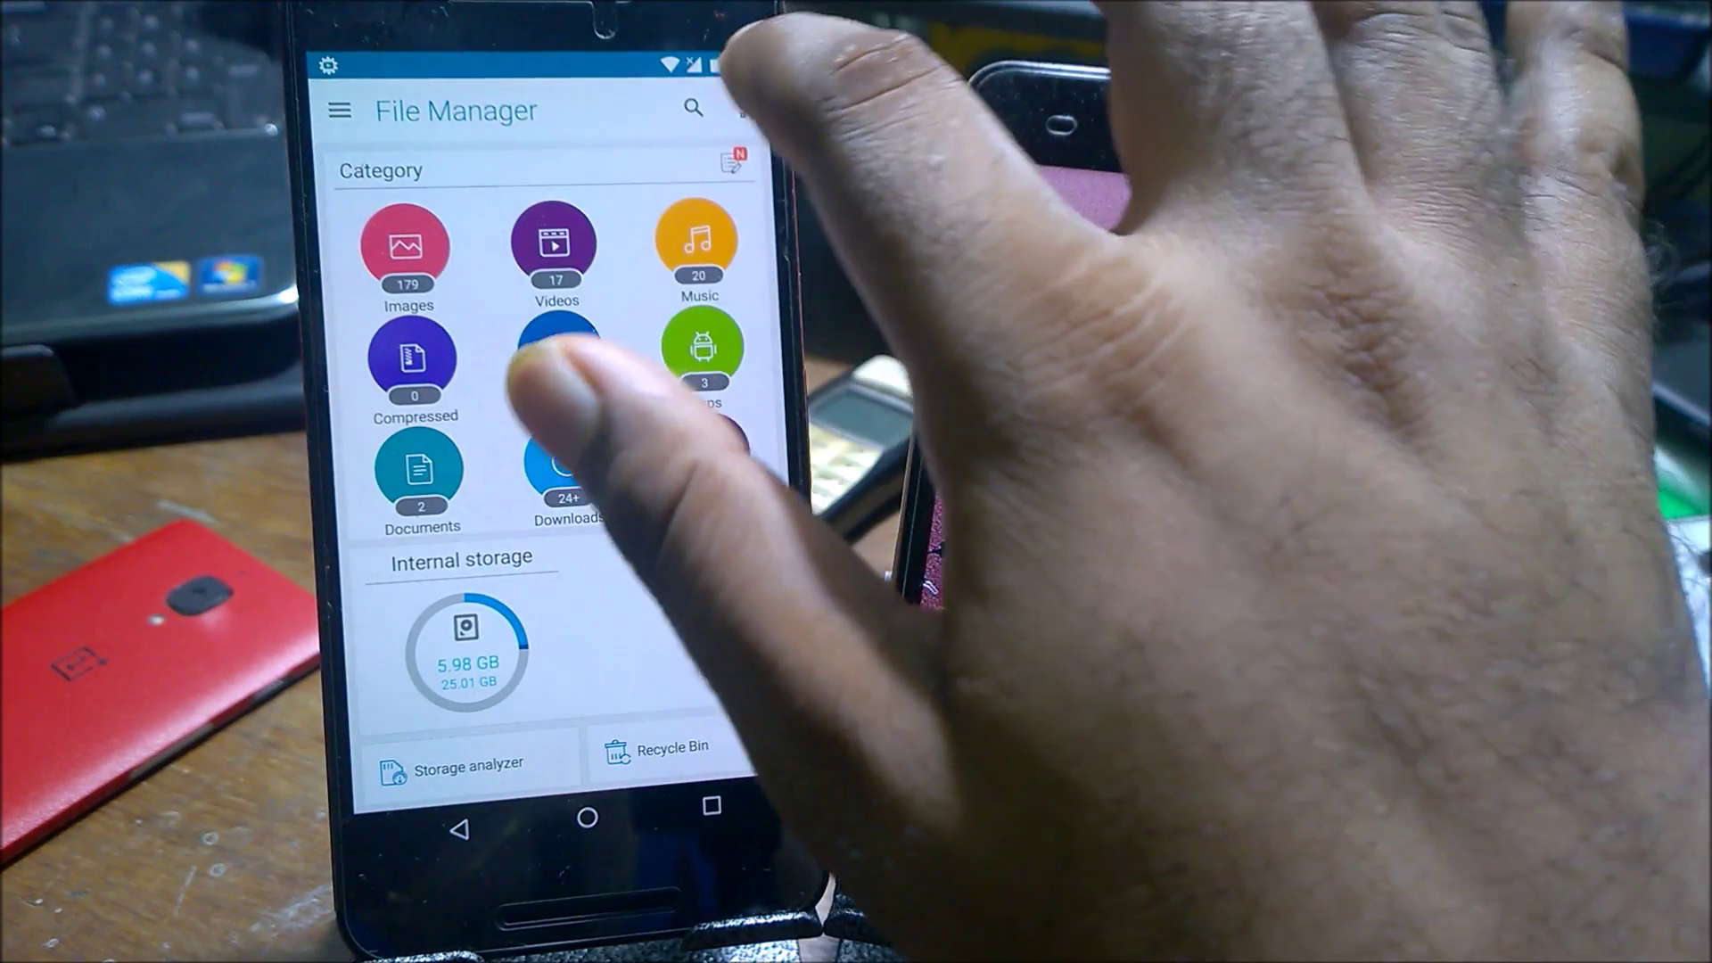
# Step: Open the file manager's Settings page with hide-system-files and notification options
pyautogui.click(742, 107)
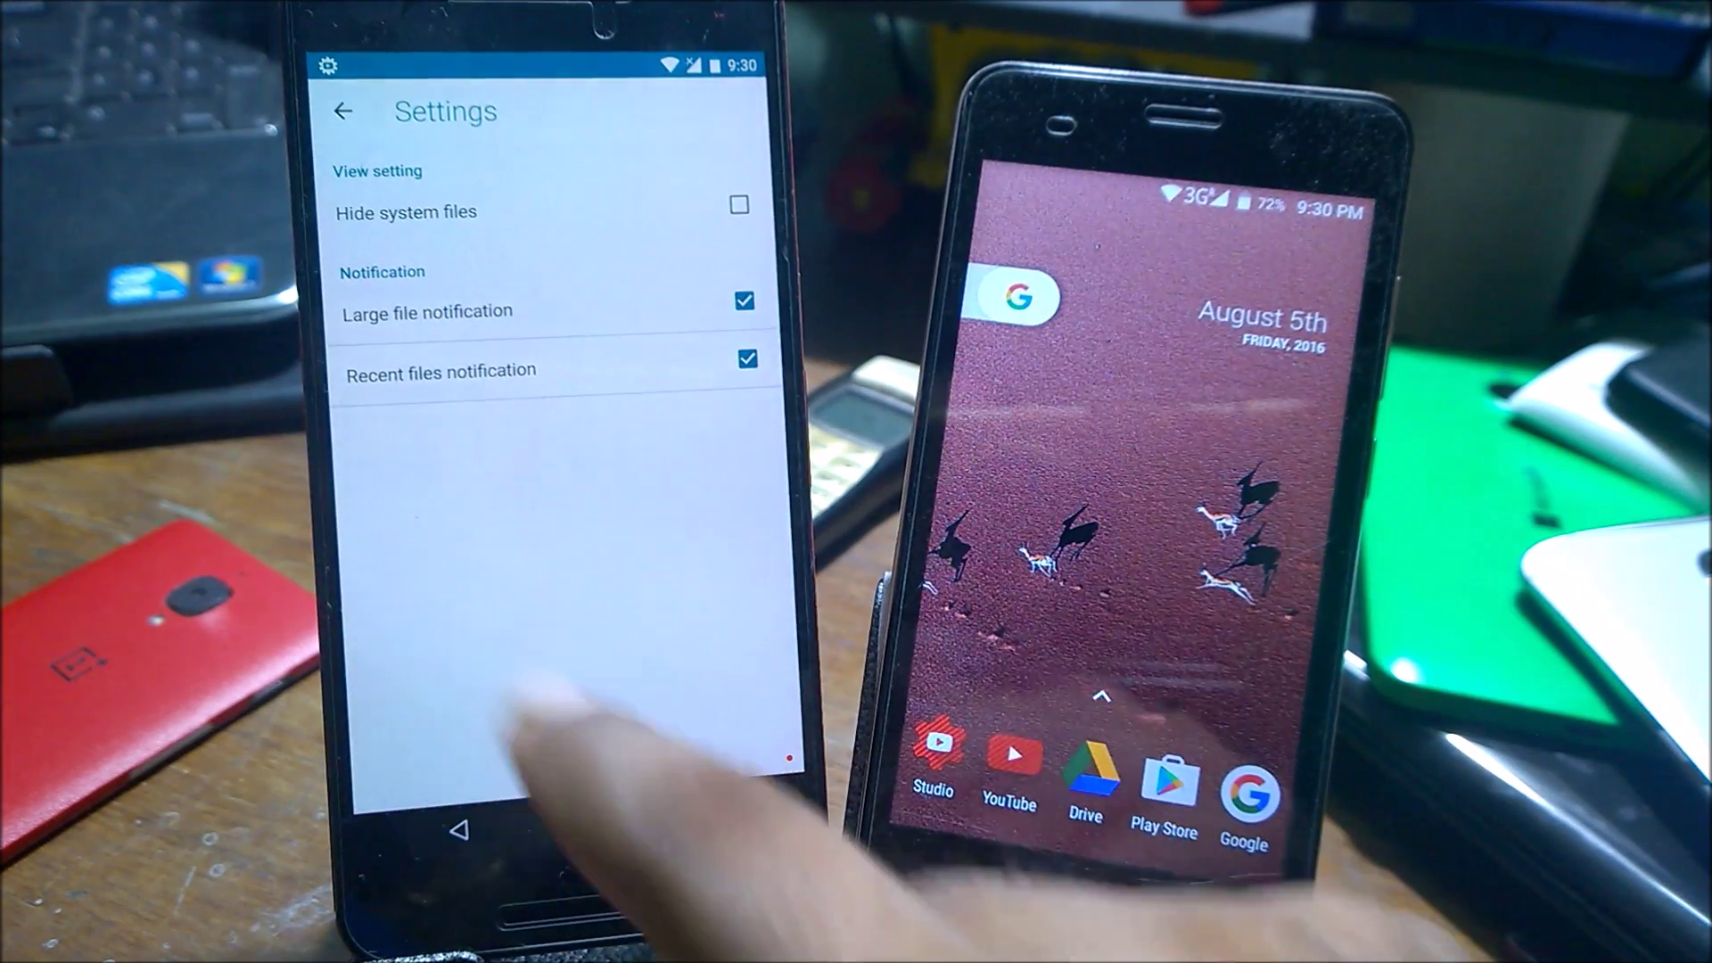
# Step: Begin a new folder in the internal storage sdcard folder via the + button
pyautogui.click(350, 112)
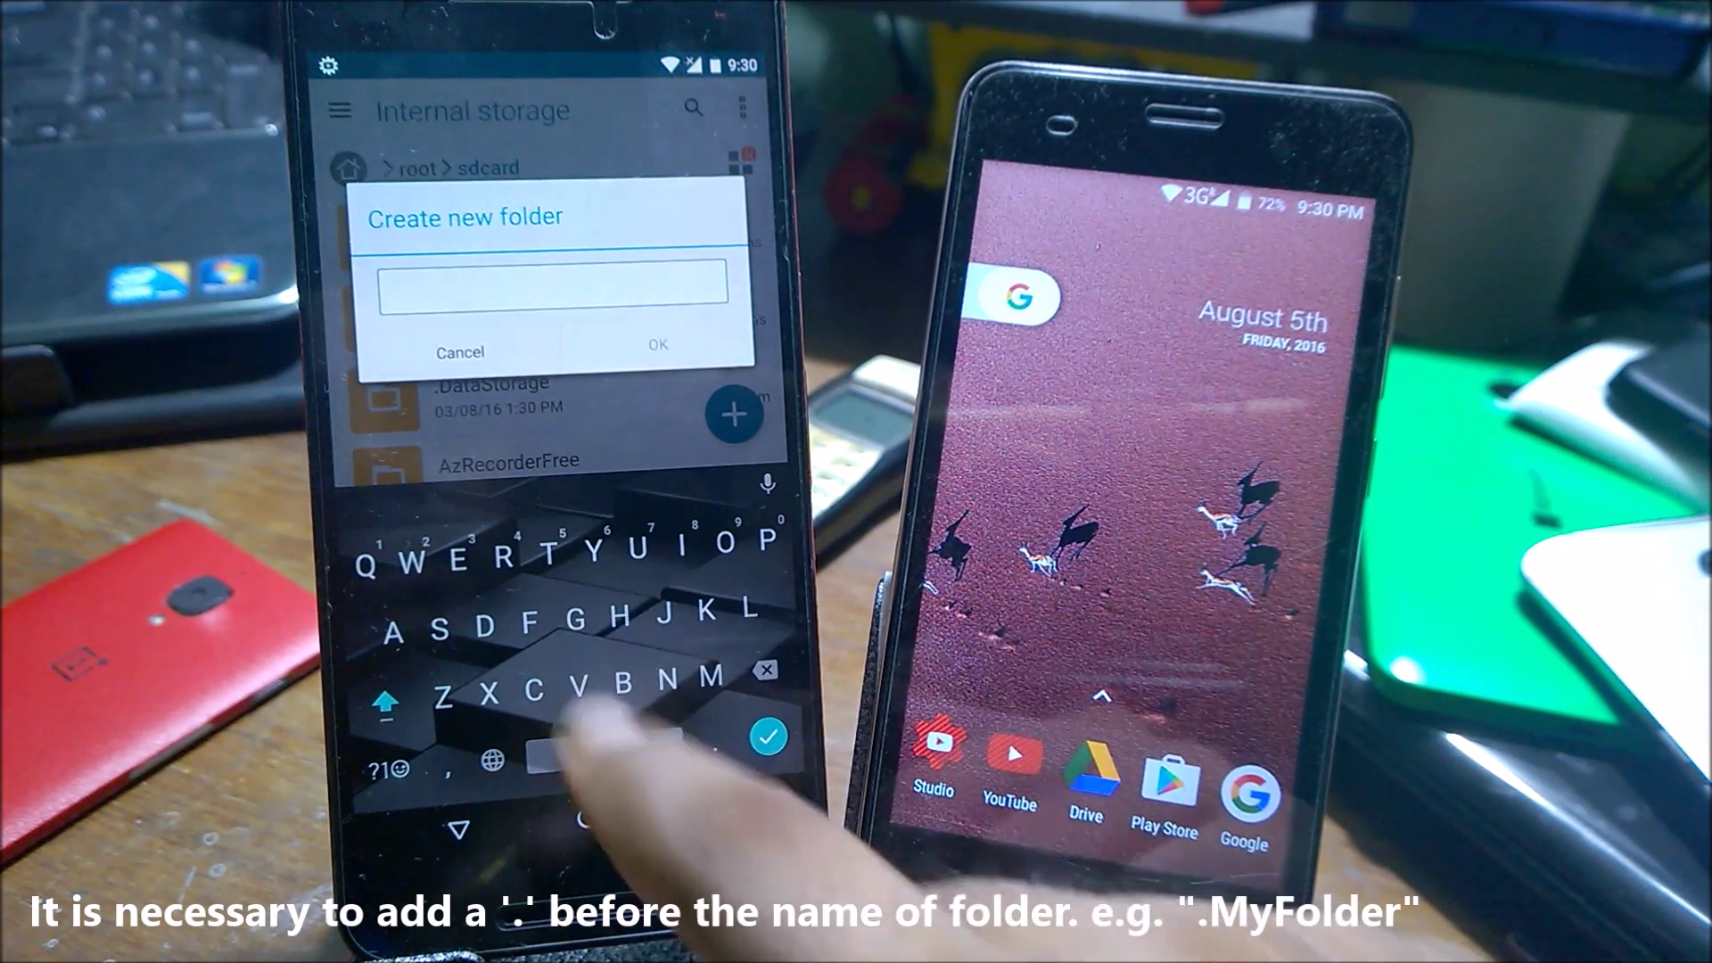
# Step: Name the new folder with a leading dot so it stays hidden
pyautogui.write('.')
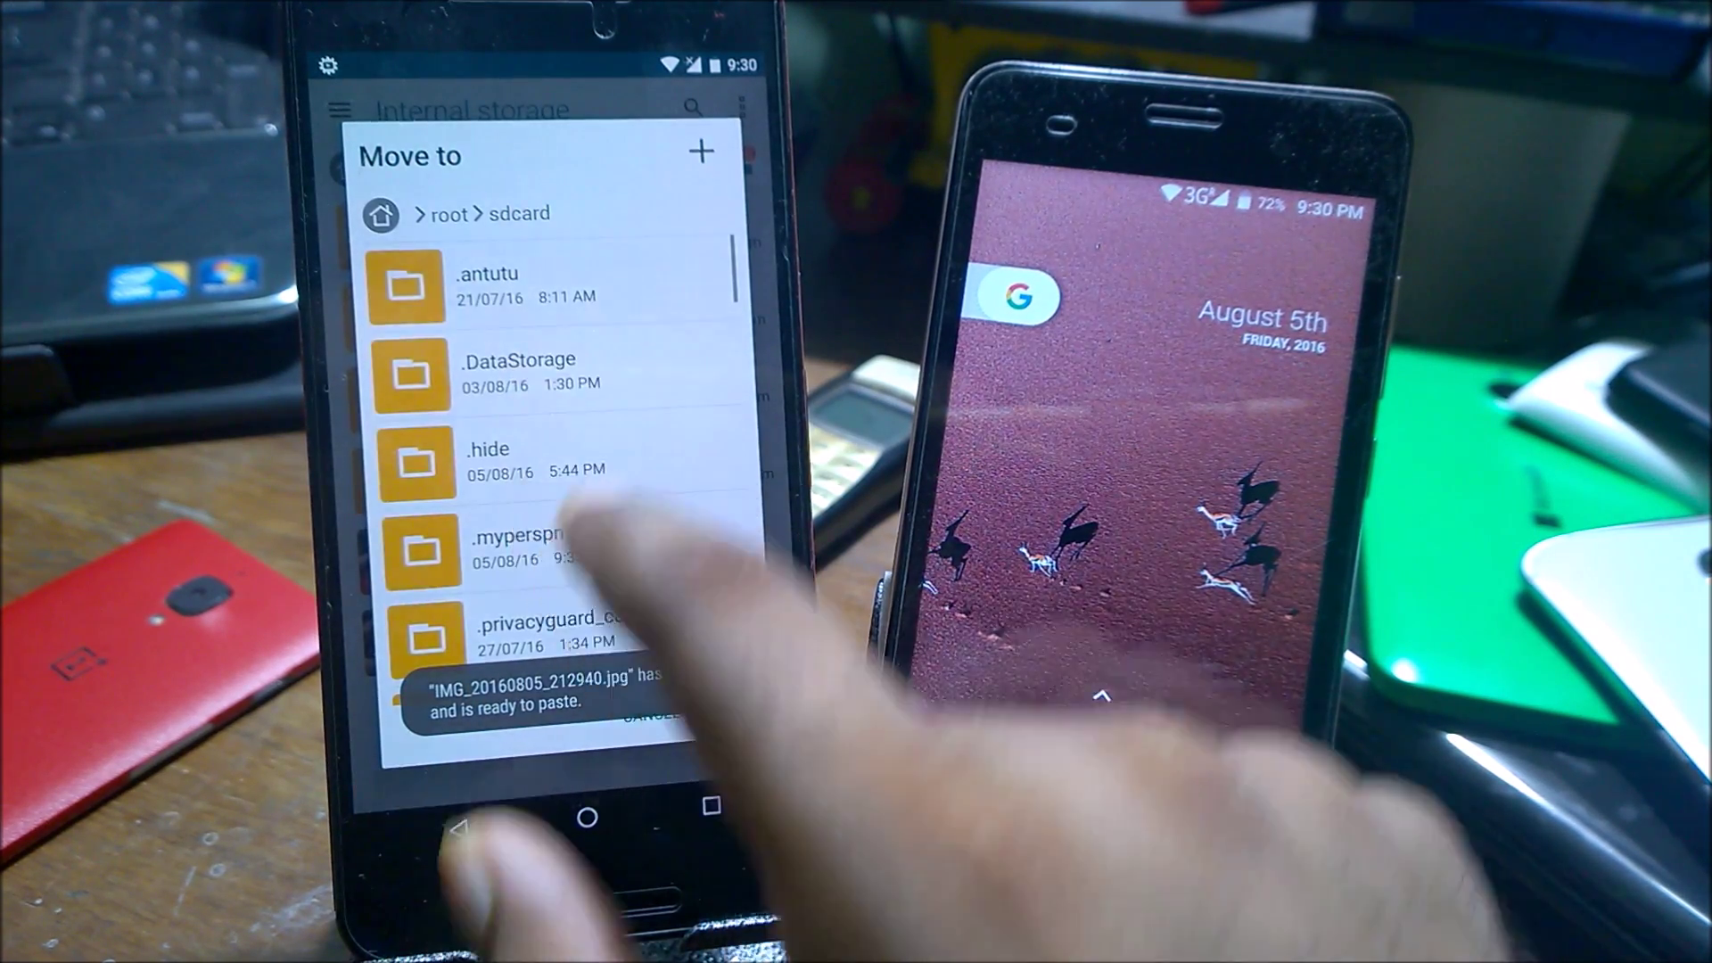
# Step: Choose the hidden .mypersonal folder as the photo's Move to destination
pyautogui.click(495, 551)
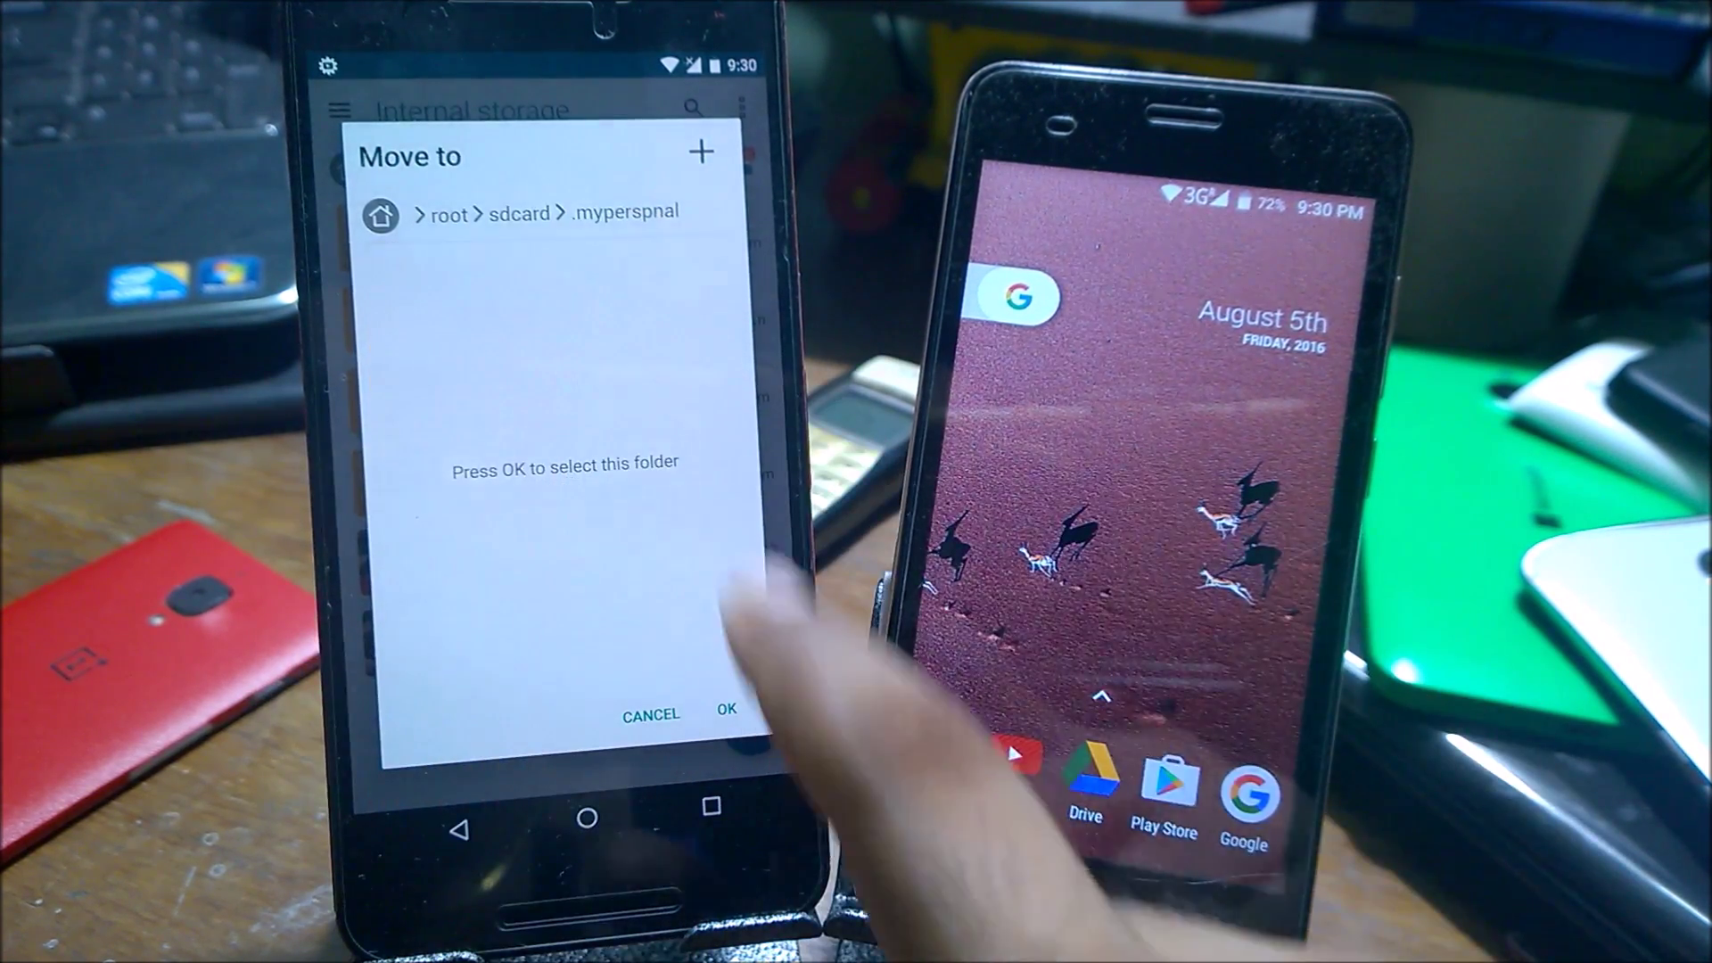